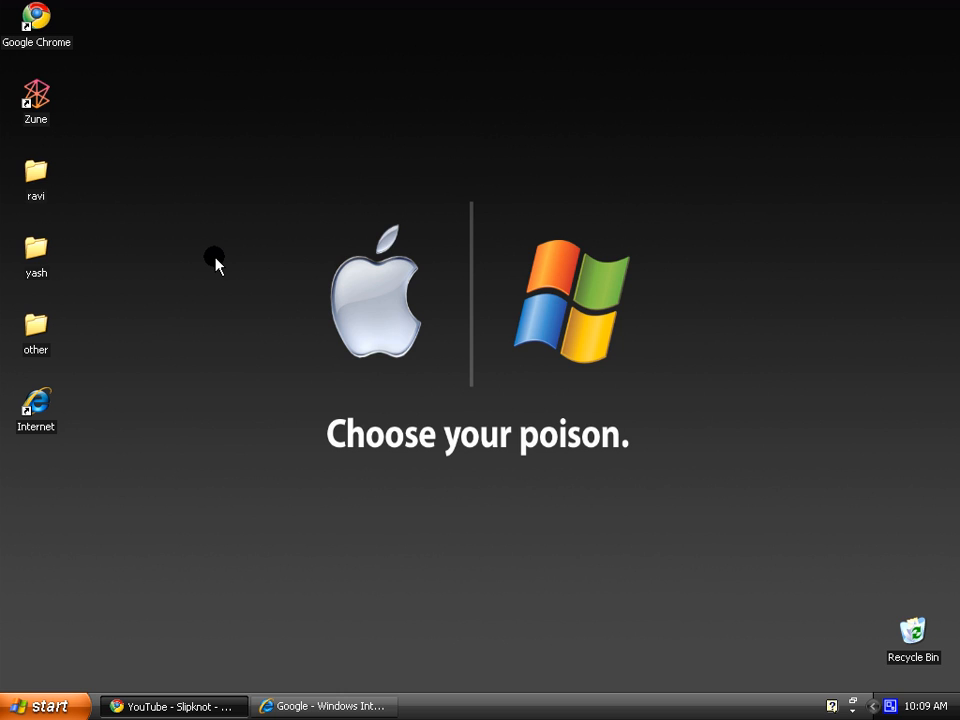
{"action": "mouse_move", "coordinate": [262, 307]}
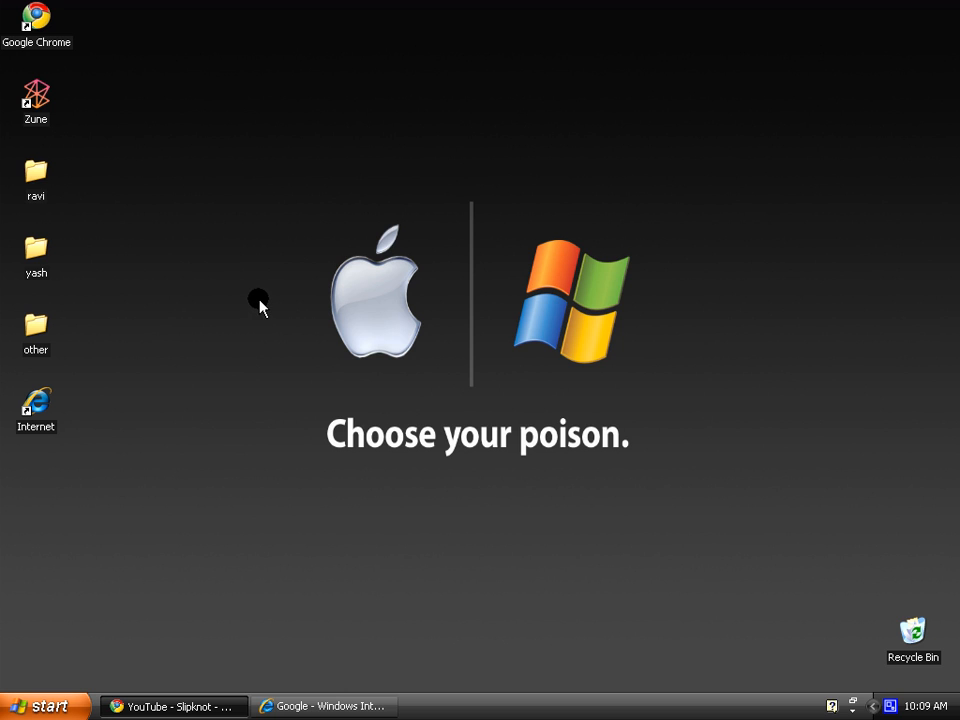
Open the Start menu from the taskbar
{"action": "left_click", "coordinate": [42, 704]}
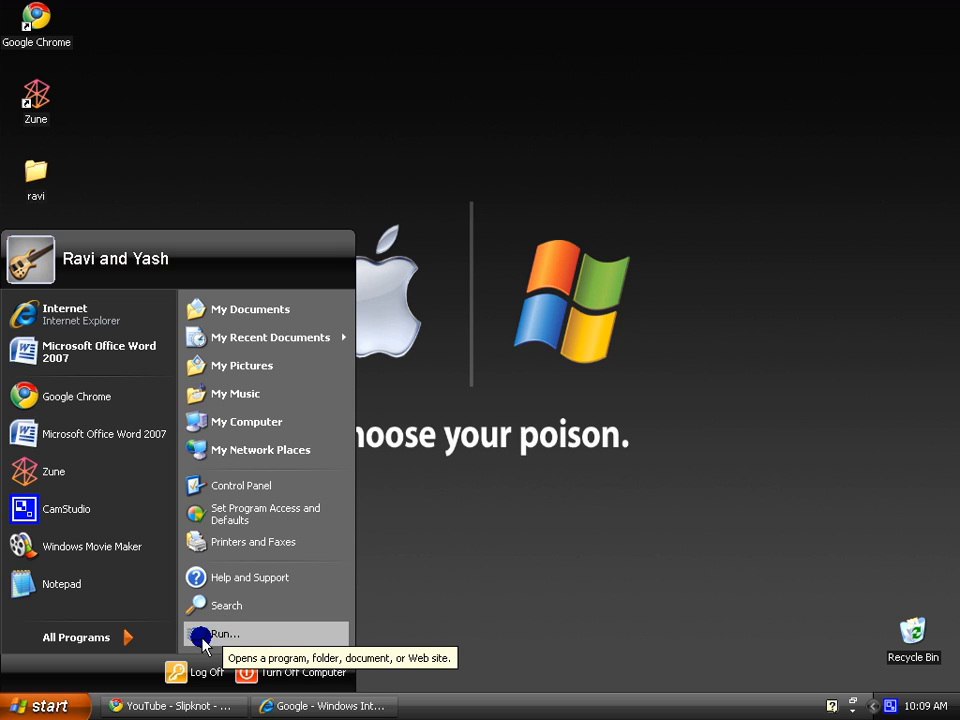
Run 'cmd' from the Run dialog to open a Command Prompt window
{"action": "left_click", "coordinate": [225, 632]}
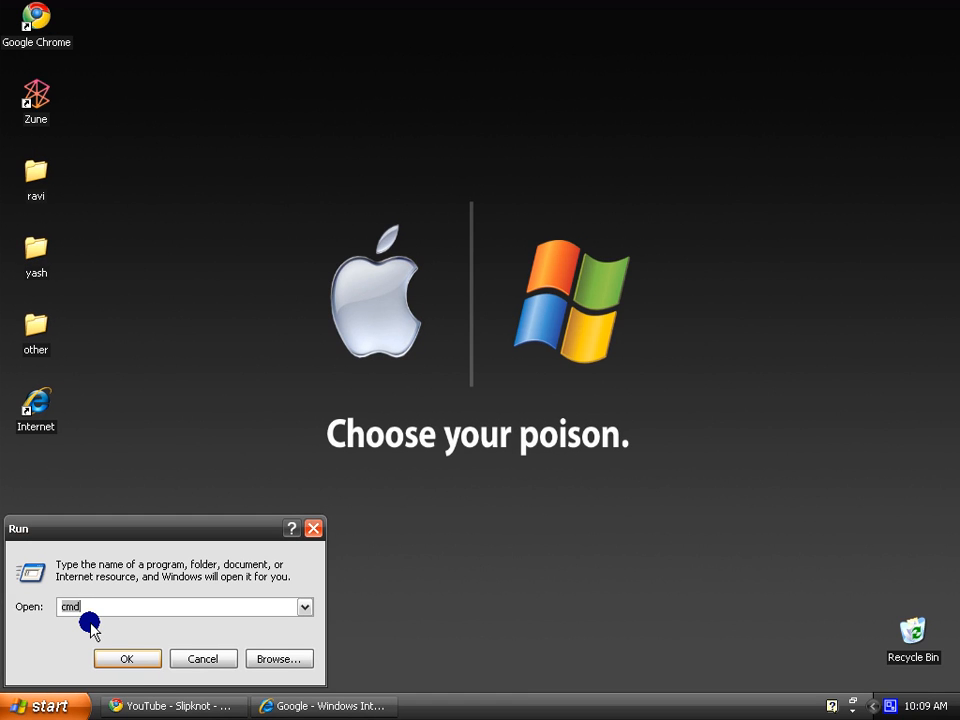
{"action": "left_click", "coordinate": [126, 658]}
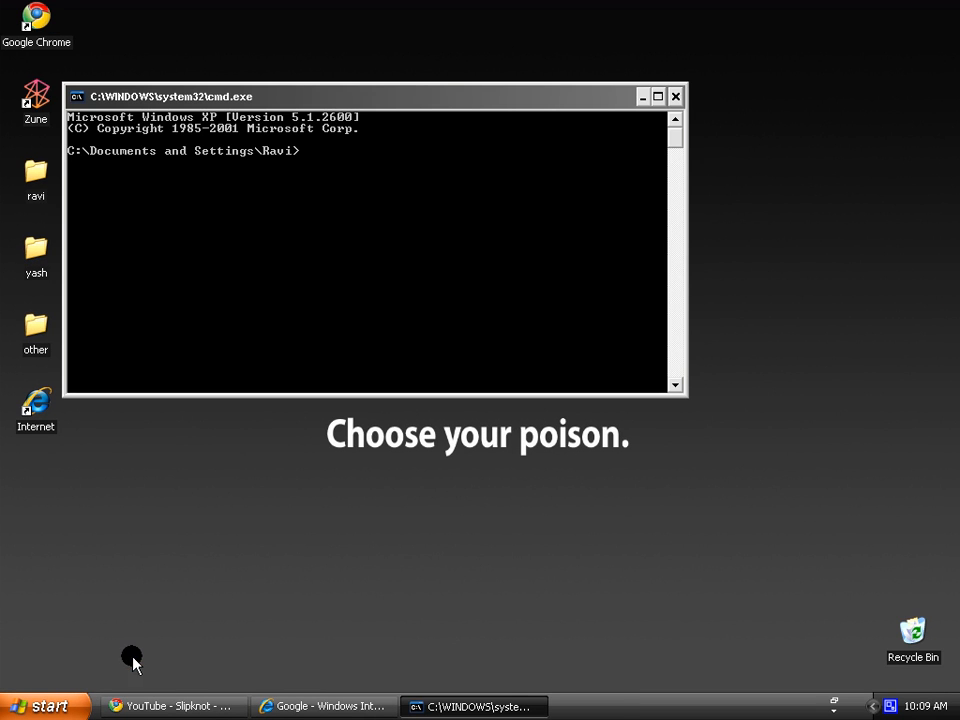
{"action": "left_click", "coordinate": [44, 705]}
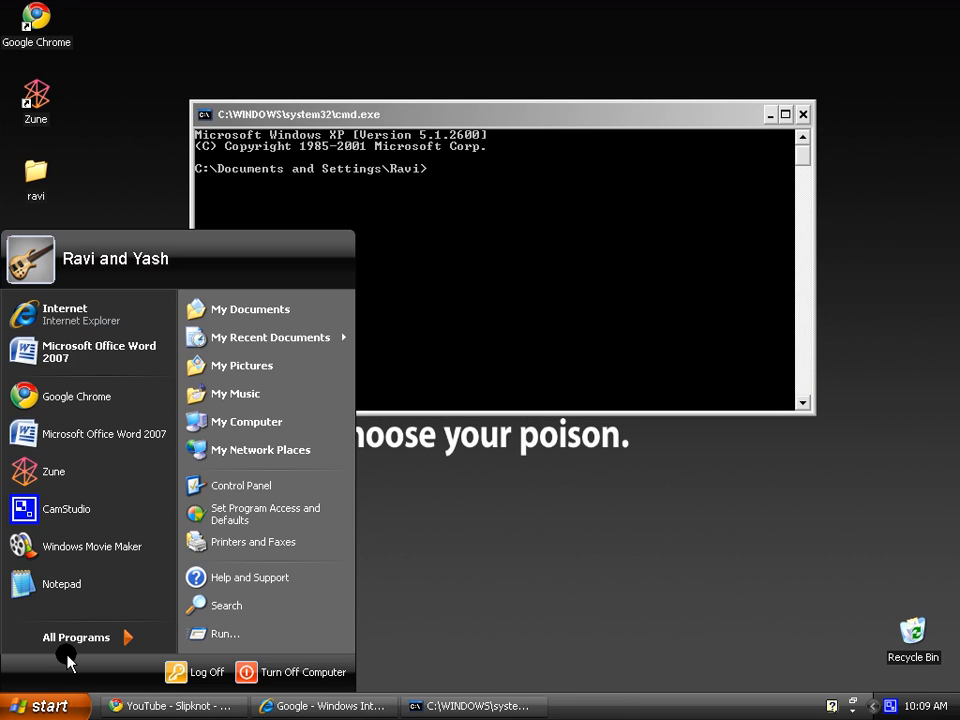
{"action": "left_click", "coordinate": [72, 634]}
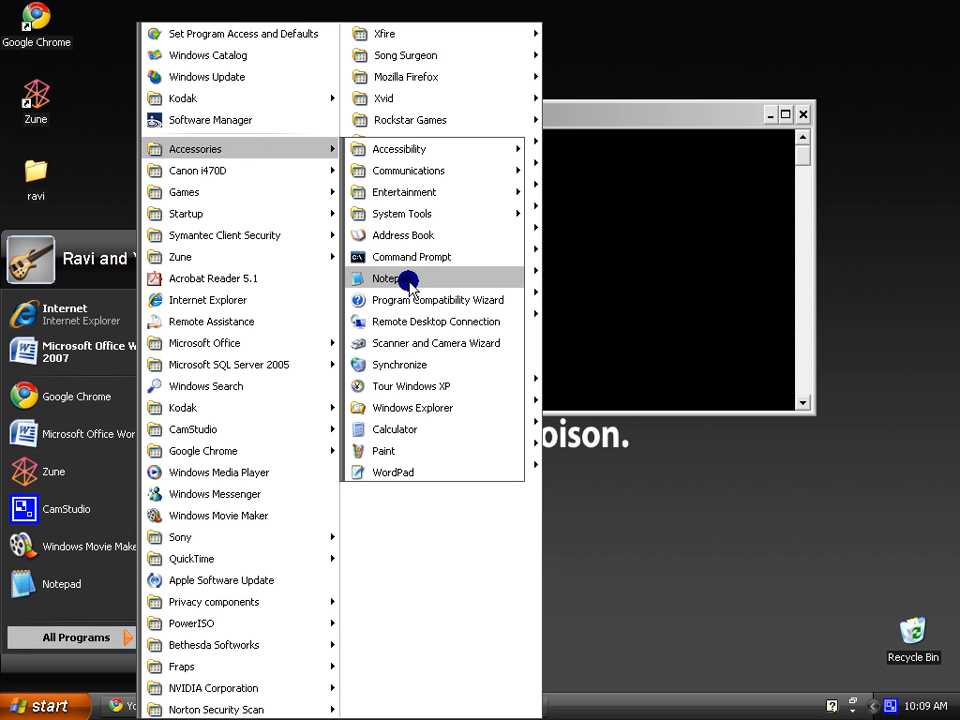
{"action": "left_click", "coordinate": [411, 256]}
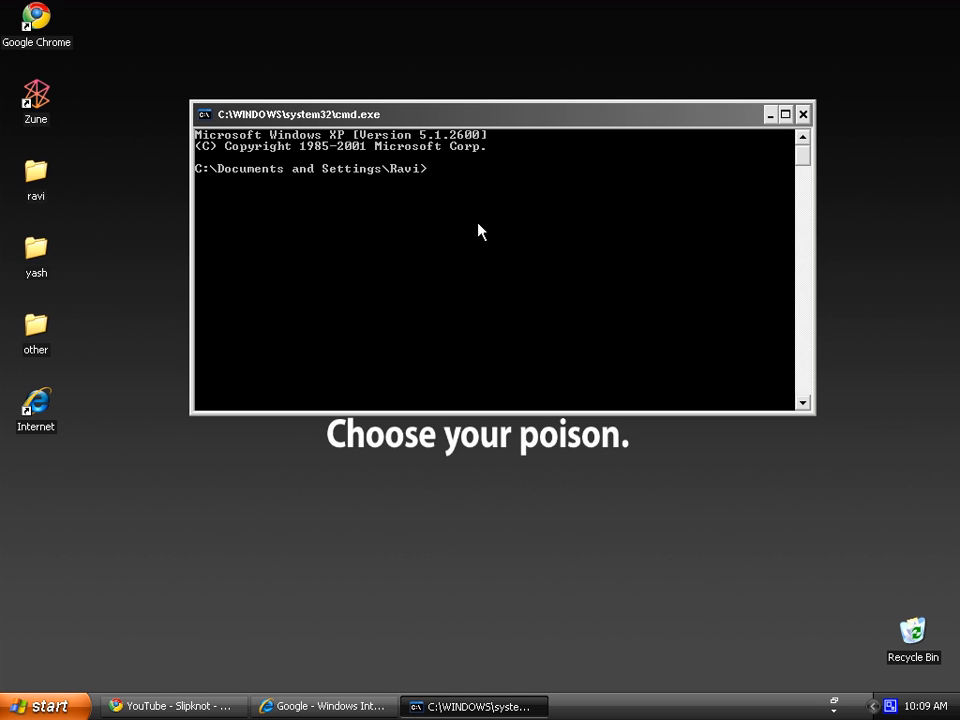
Run 'netstat /b' at the prompt to list connections with their executables
{"action": "type", "text": "netstat"}
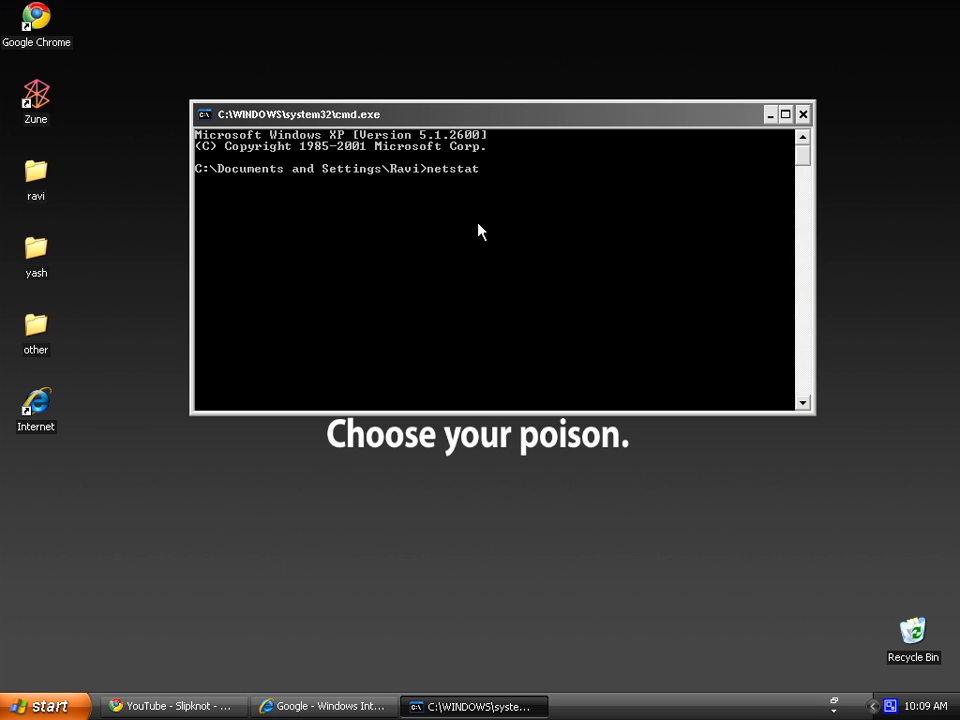
{"action": "type", "text": "/"}
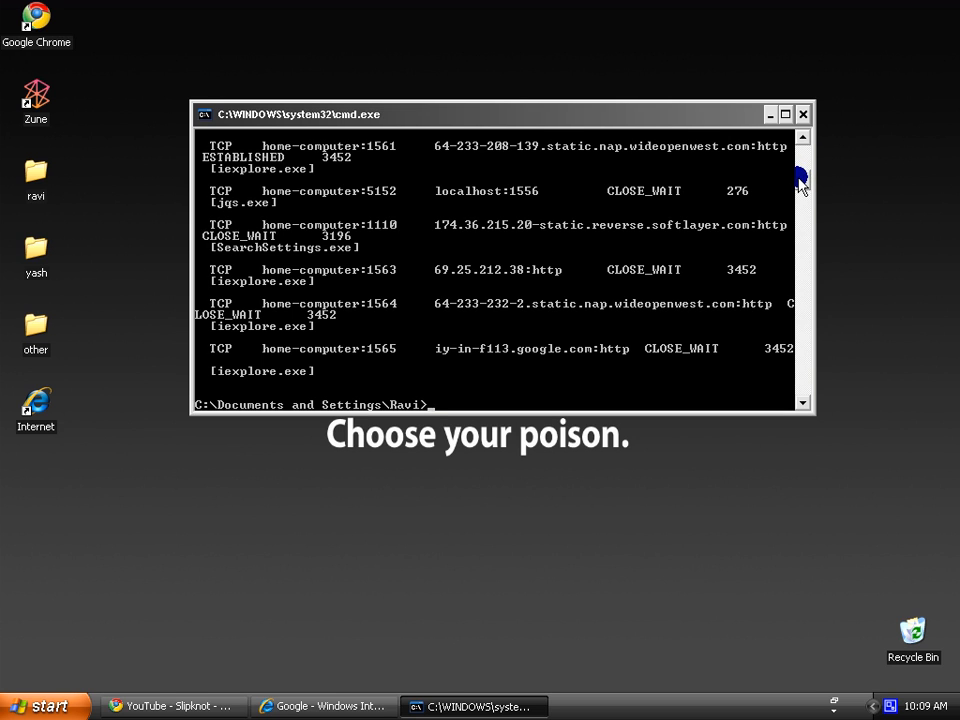
{"action": "mouse_move", "coordinate": [272, 369]}
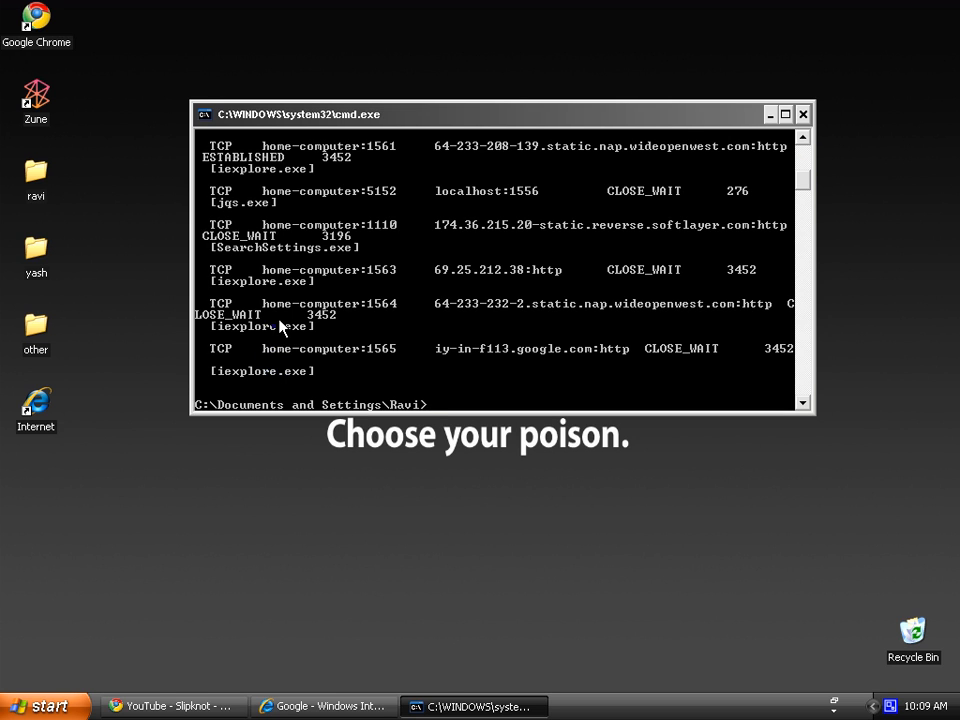
{"action": "mouse_move", "coordinate": [275, 291]}
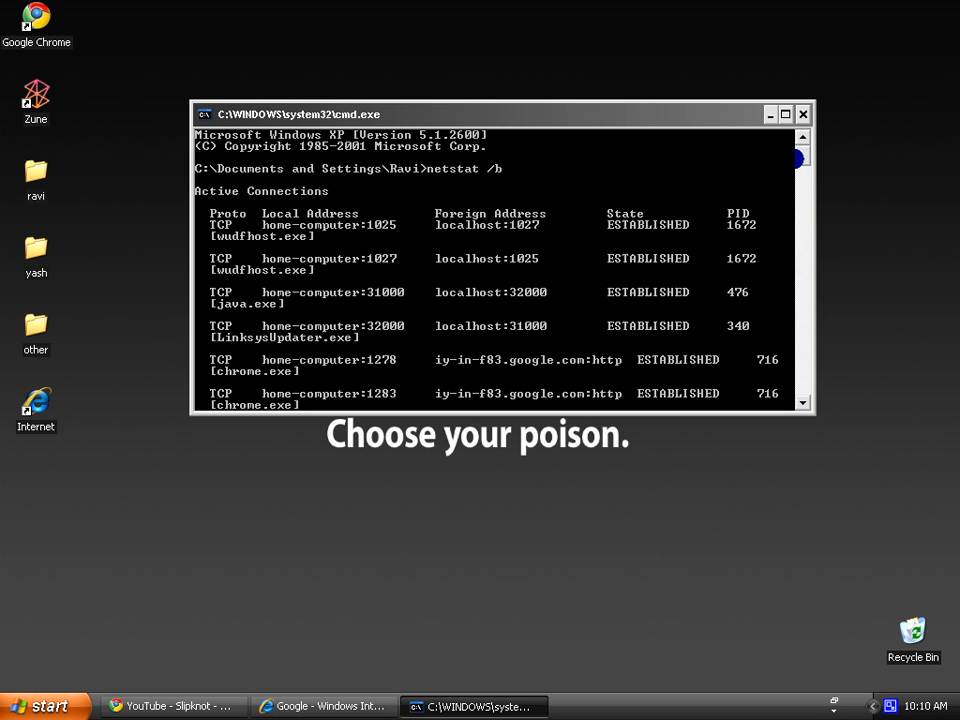
Scroll the netstat output down to show the iexplore.exe and SearchSettings.exe entries
{"action": "scroll", "scroll_direction": "down", "scroll_amount": 3}
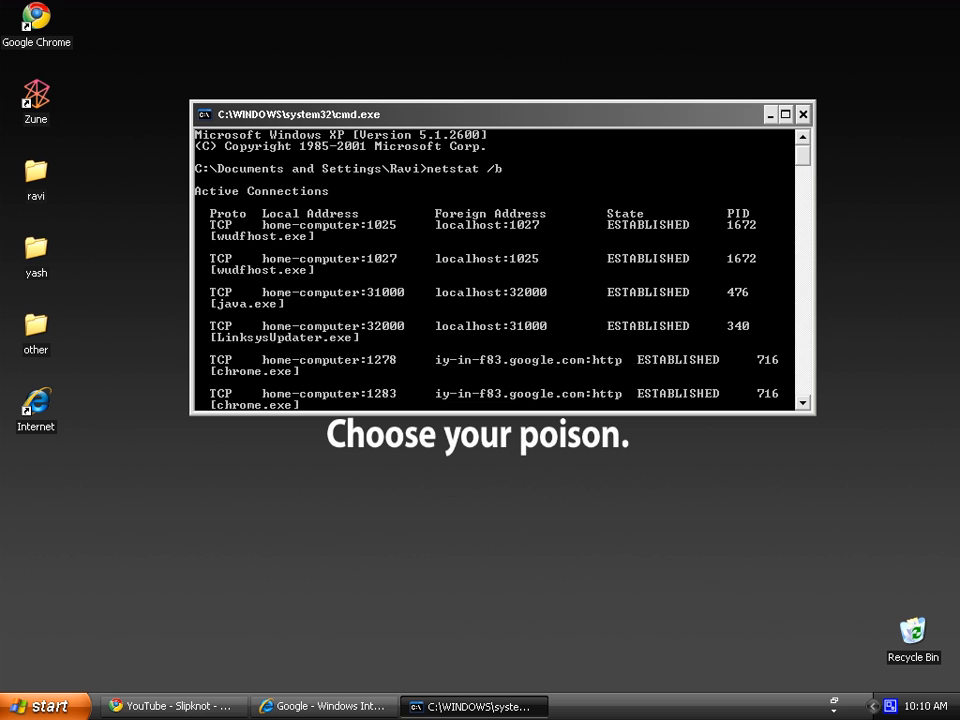
{"action": "scroll", "scroll_direction": "down", "scroll_amount": 3}
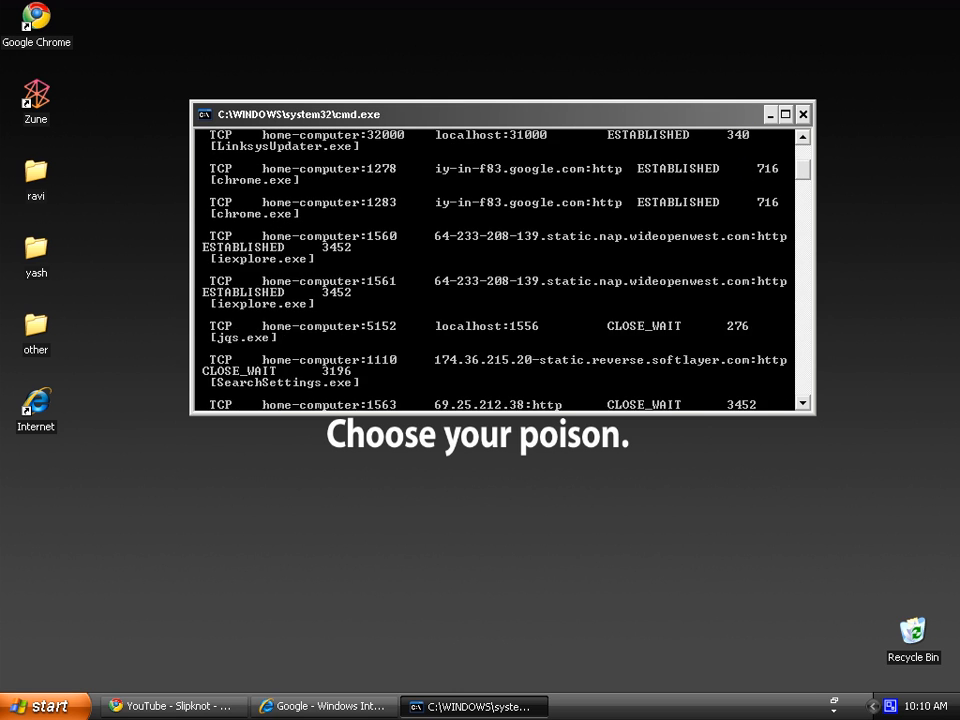